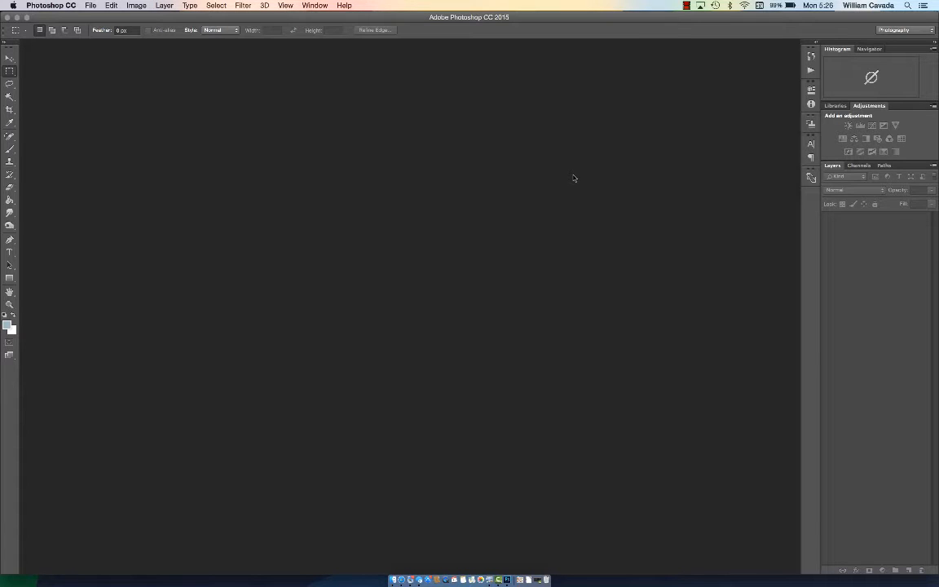
mouse_move(329, 107)
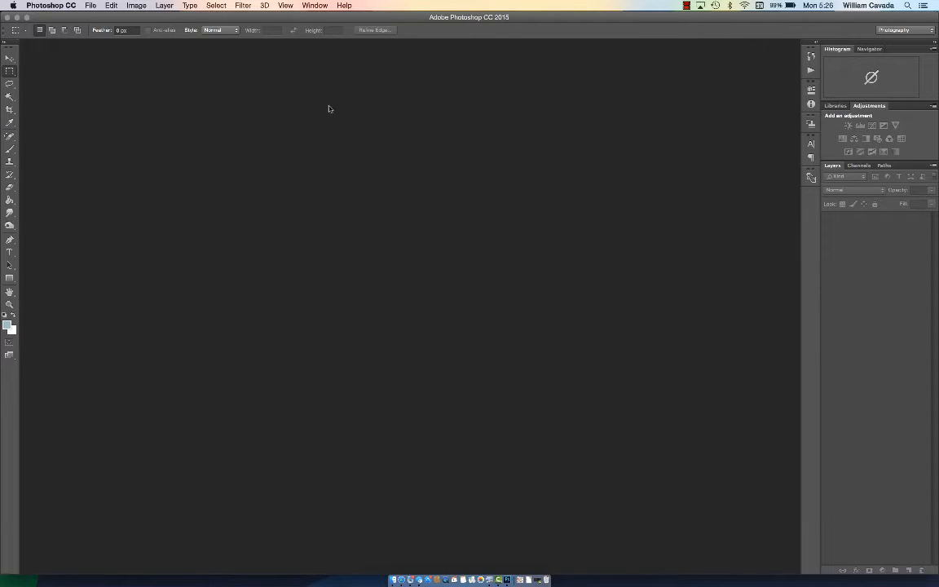
Start a new document using the U.S. Paper (Letter) 8.5×11 inch preset.
click(55, 5)
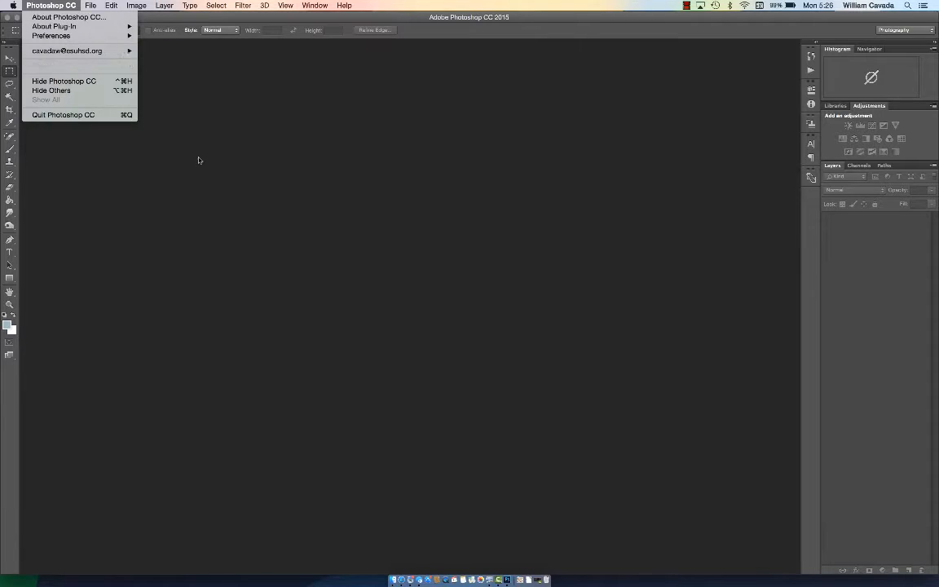
click(315, 290)
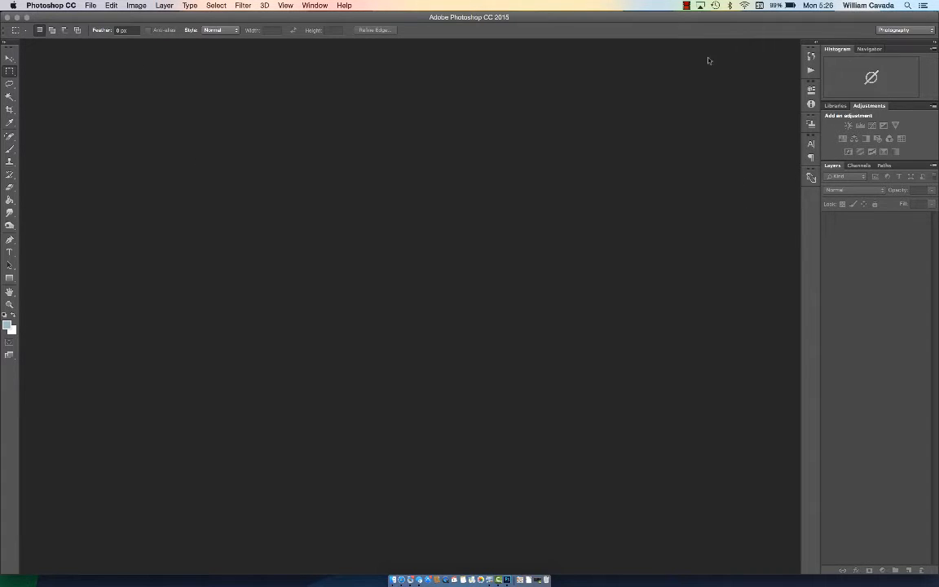
mouse_move(701, 109)
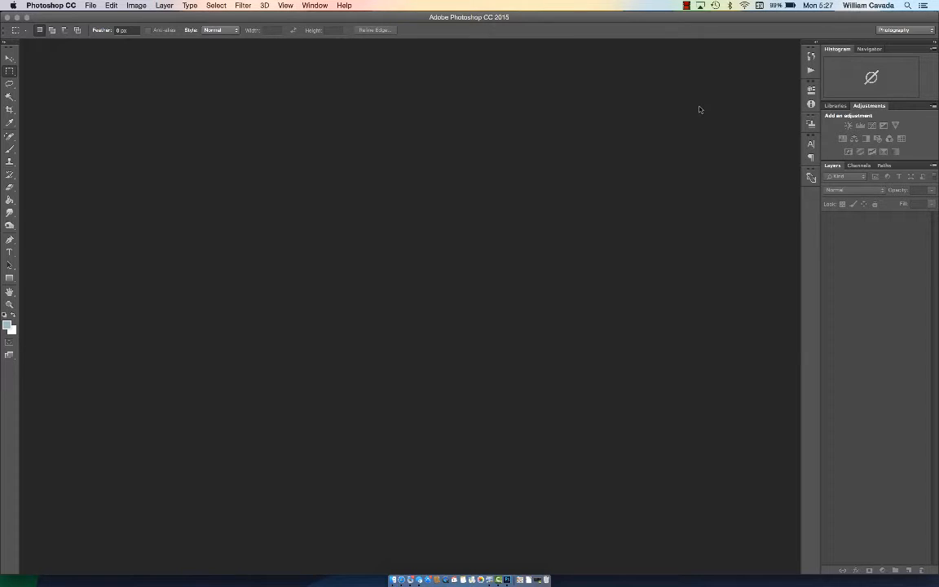
click(108, 5)
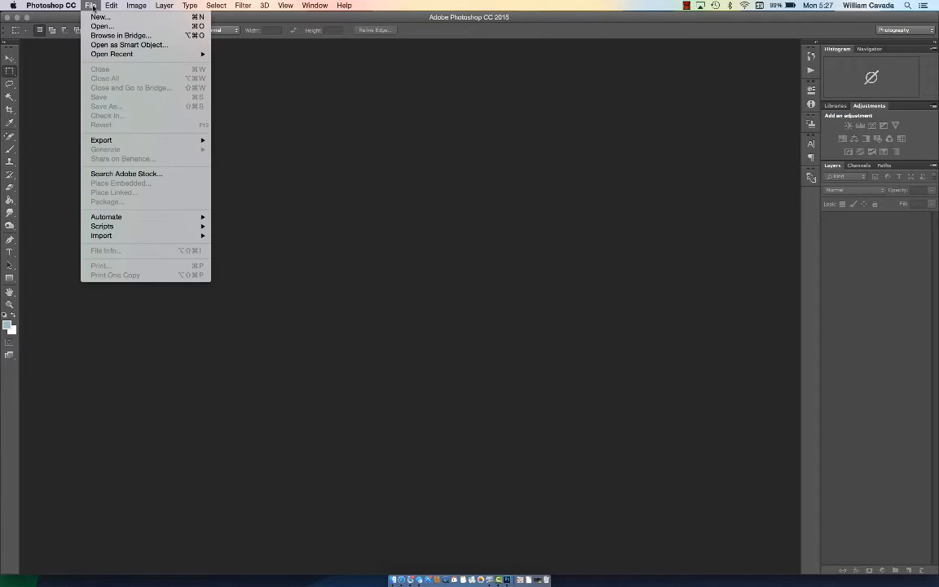
click(111, 16)
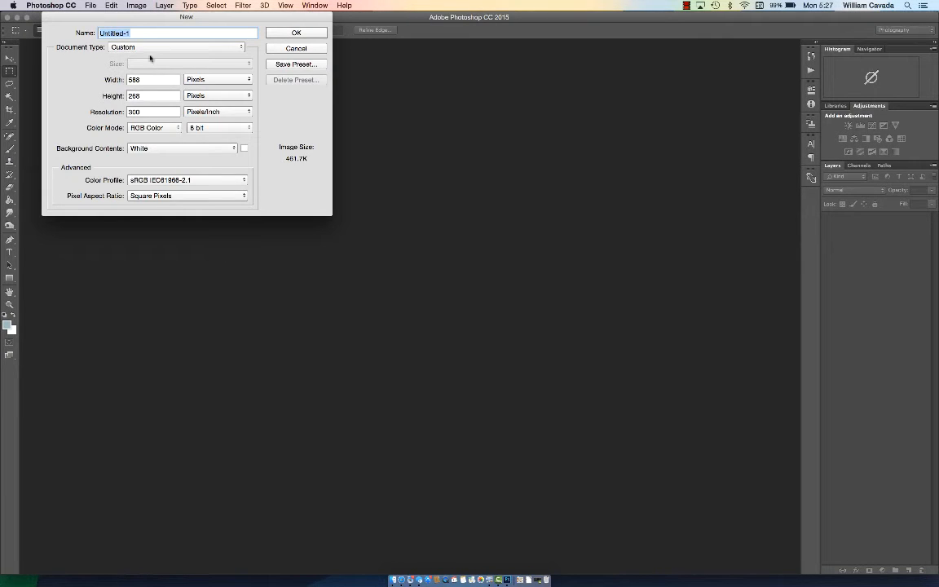
click(176, 46)
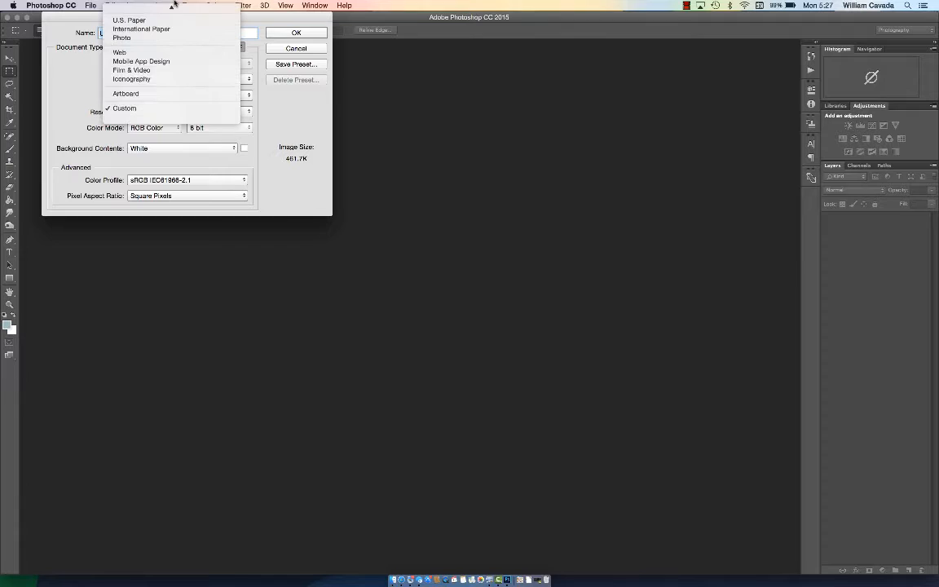
click(117, 19)
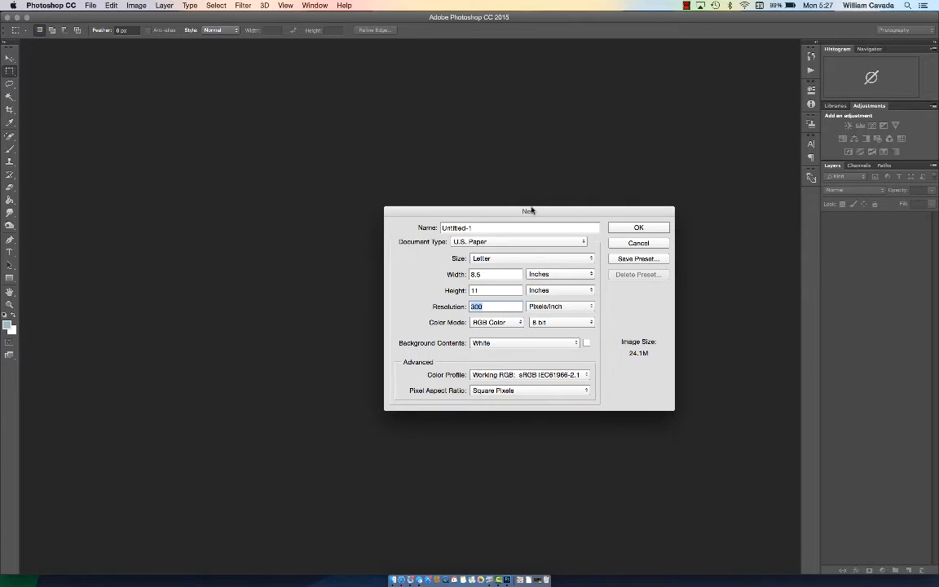
Set resolution to 150 pixels per inch, name the document 'studio' and create it.
text(150)
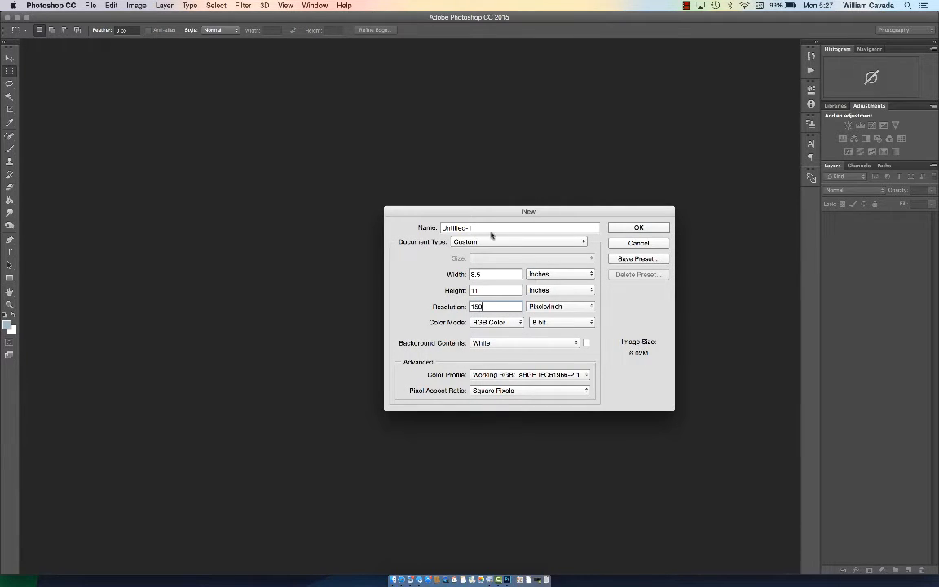
click(519, 228)
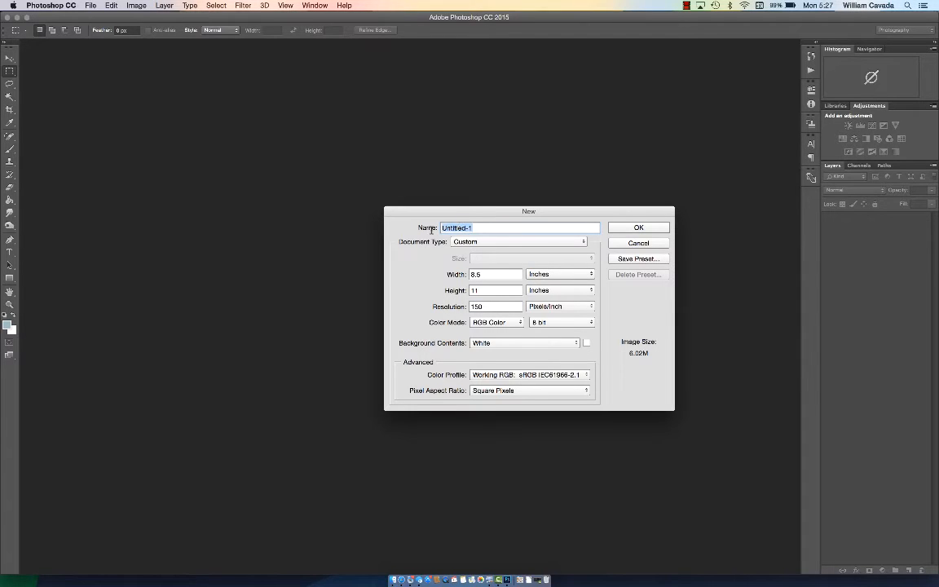
text(studio)
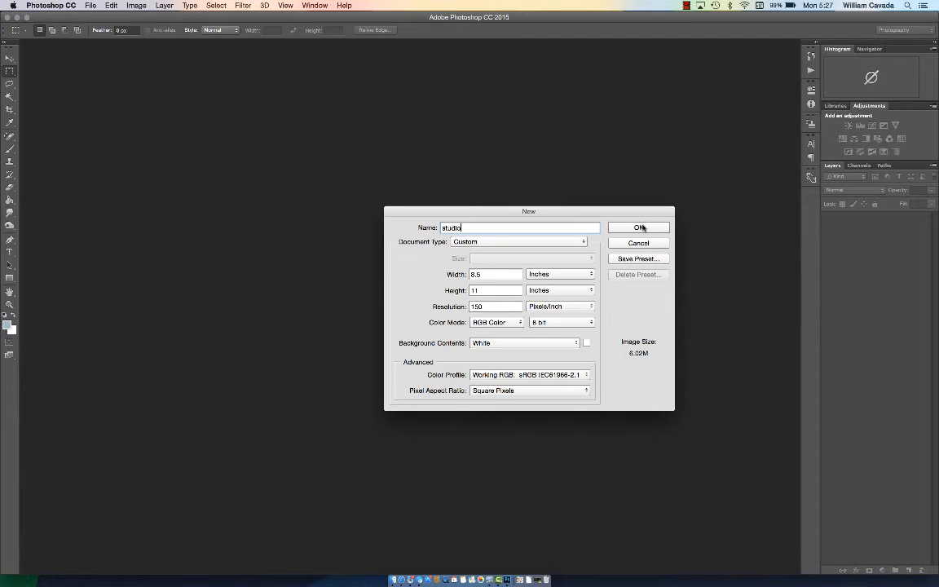
click(639, 226)
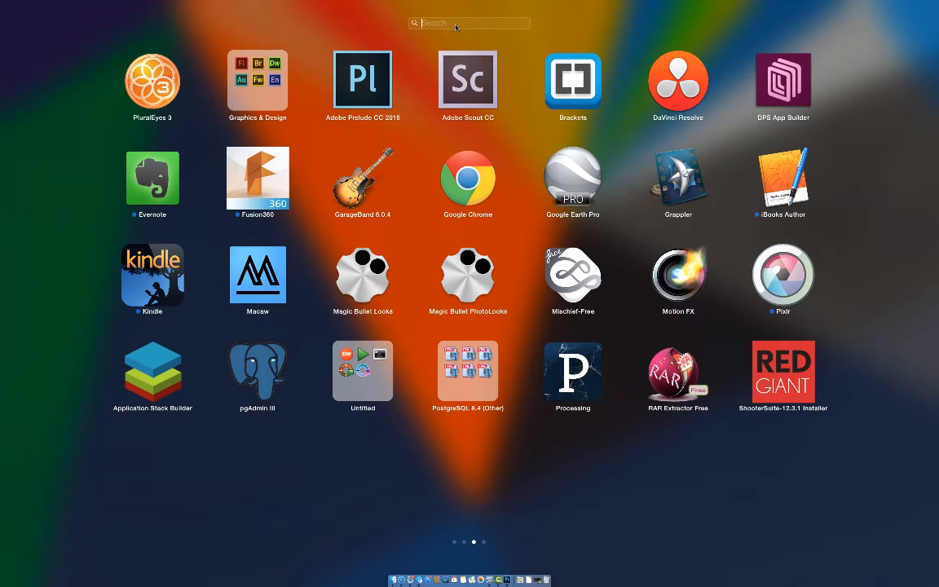
Search Launchpad for 'ph' and launch Photo Booth.
text(ph)
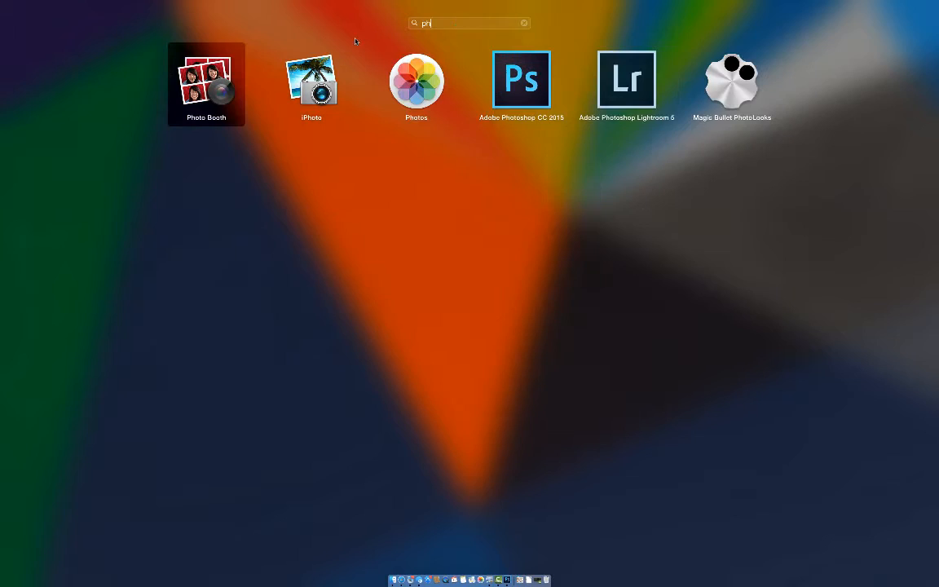
click(205, 84)
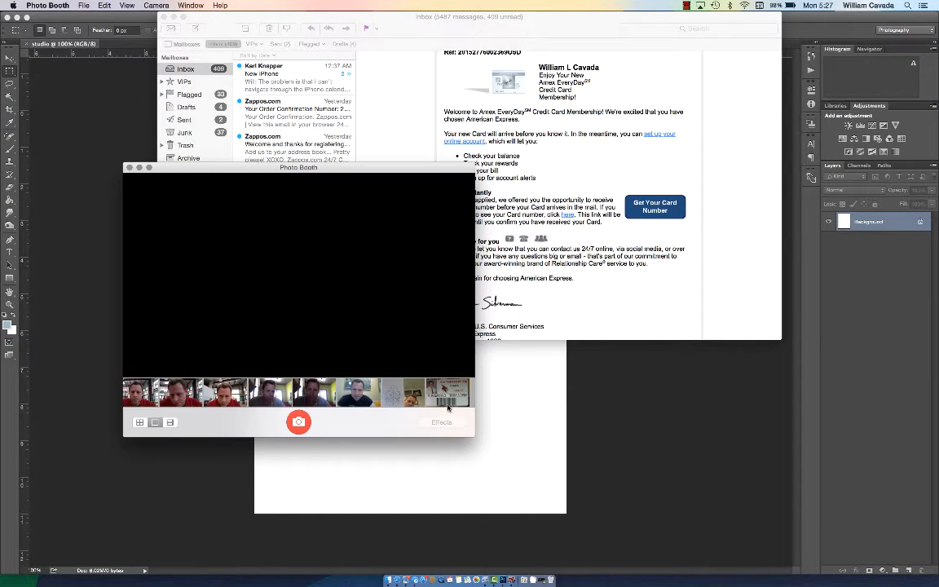
Snap photos of the 'This Rocks' drawing and bring them into studio as six layers.
click(298, 420)
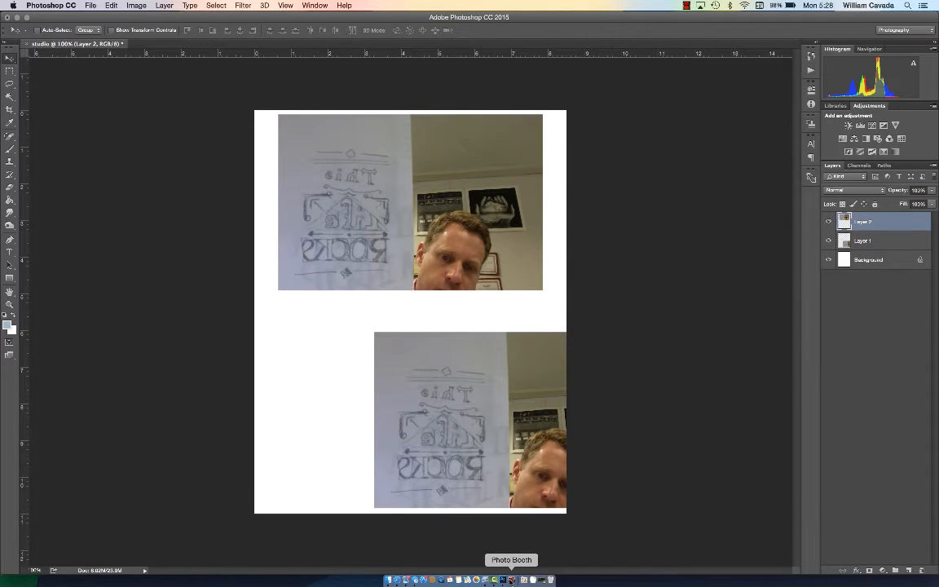
click(502, 580)
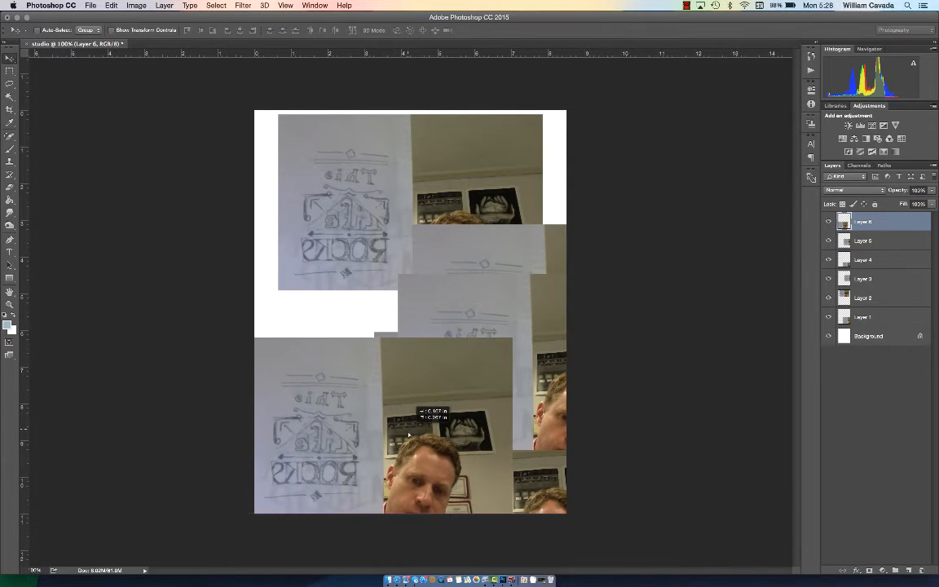
Select the Layer 3 photo under the cursor and nudge it to fill white page gaps.
key(cmd+t)
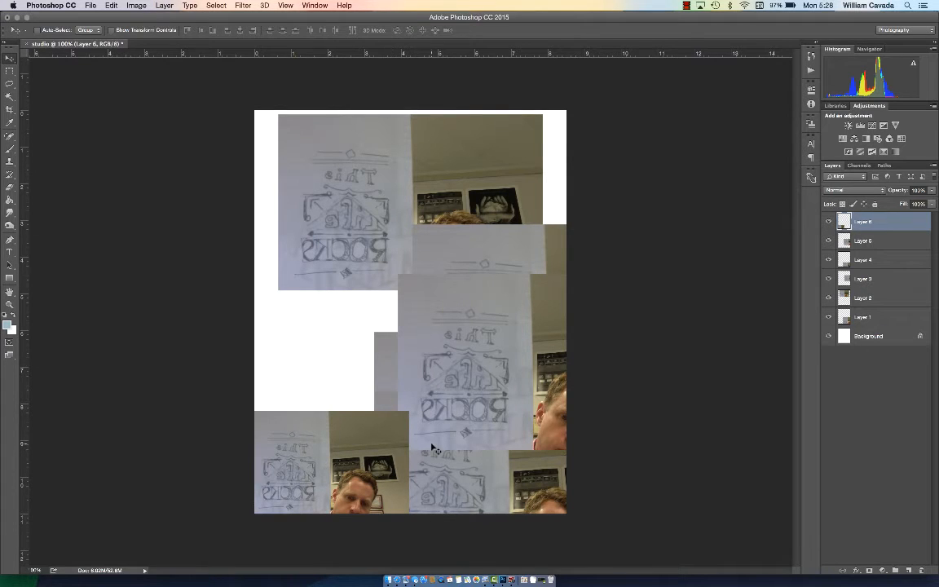
mouse_move(453, 387)
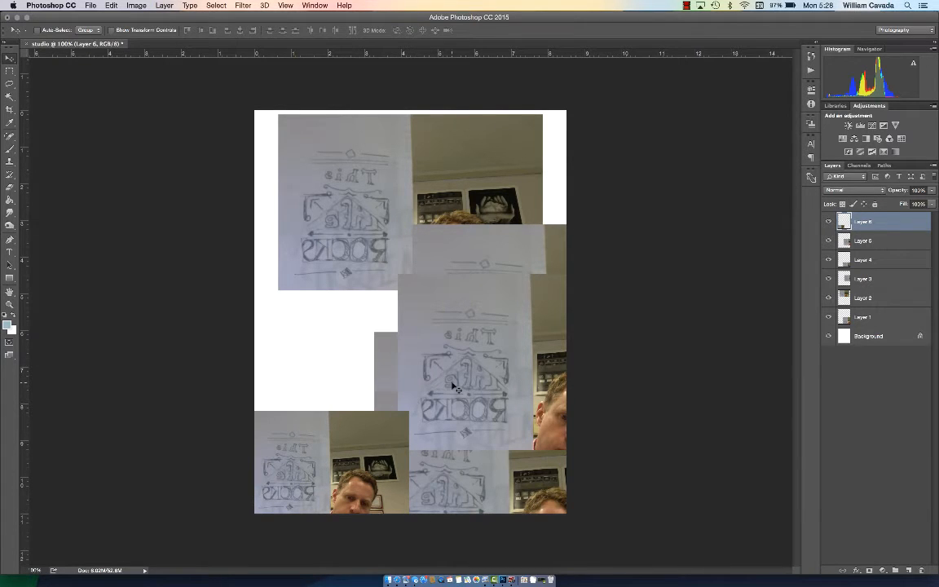
right_click(453, 385)
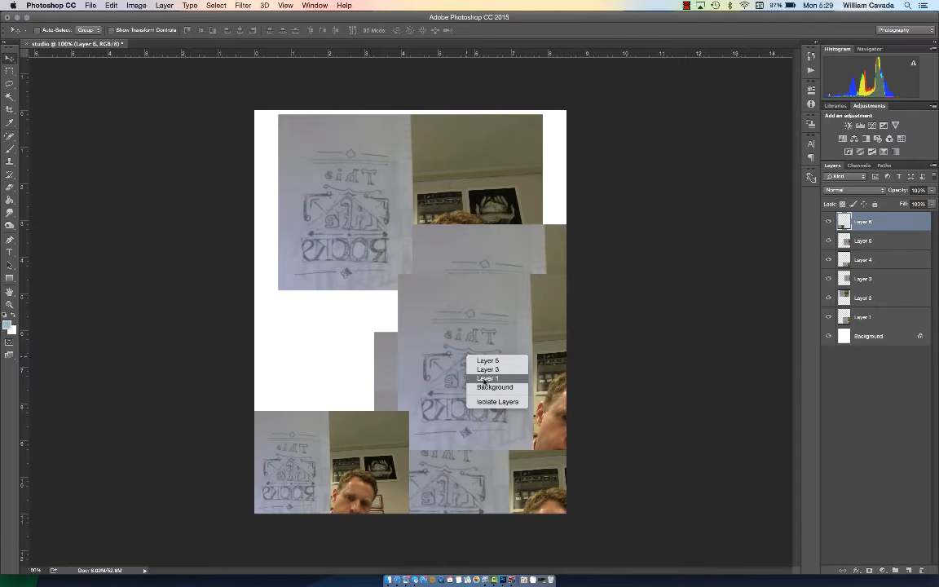
click(487, 368)
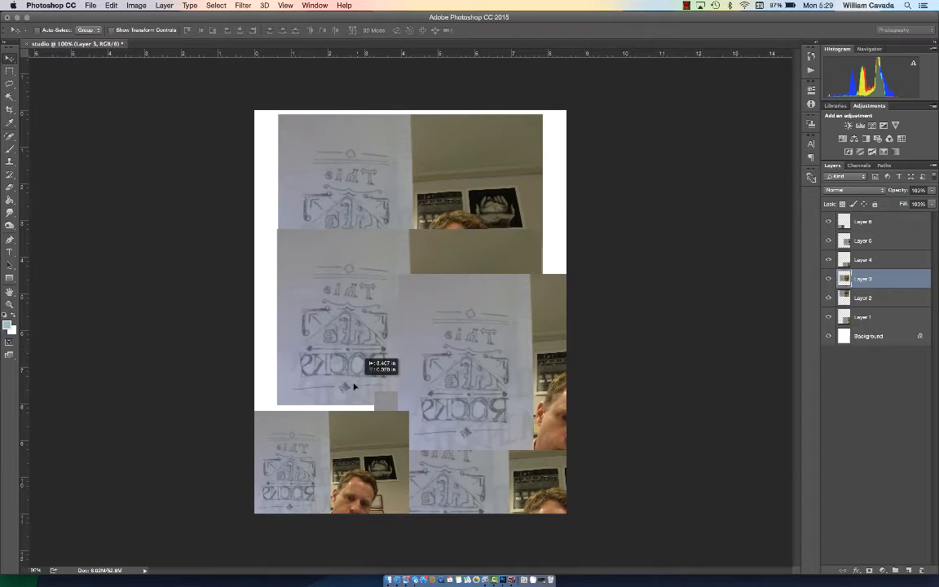
key(cmd+t)
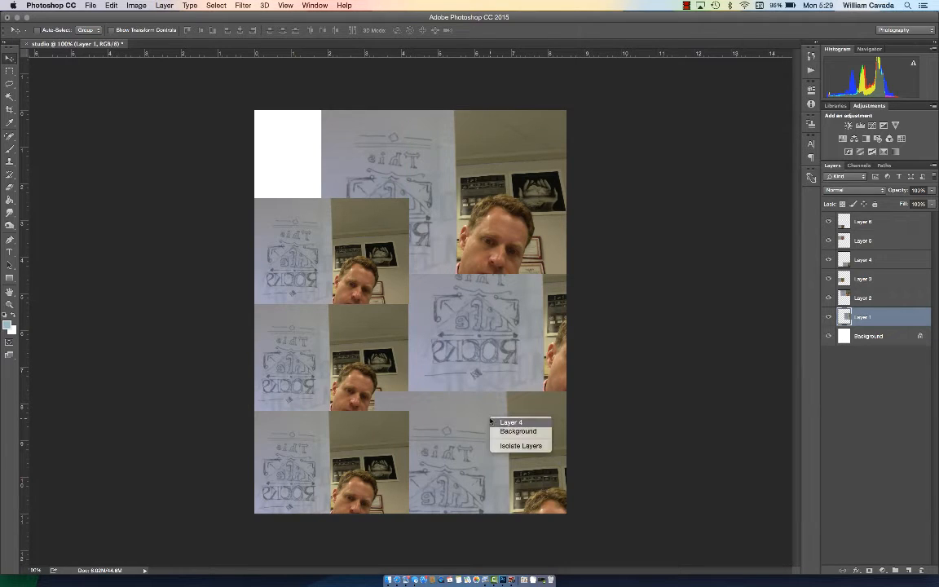
Move Layer 4, Layer 2 and a drawing photo into left face-shot and right close-up columns.
click(511, 420)
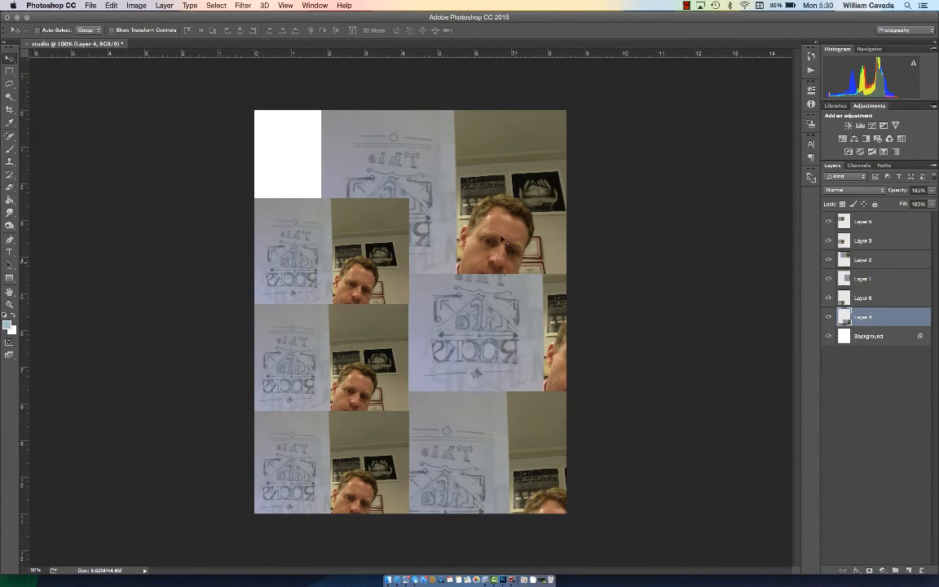
right_click(492, 245)
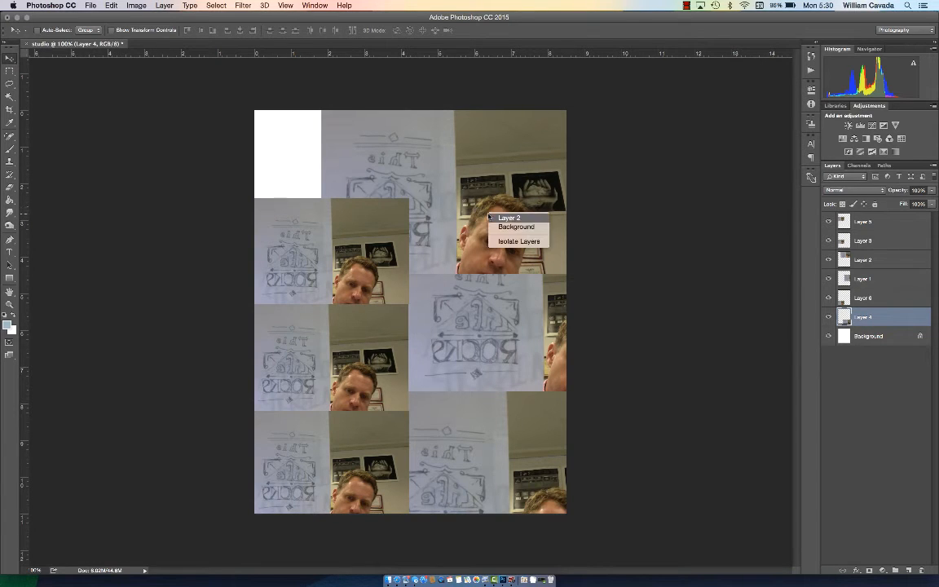
click(508, 217)
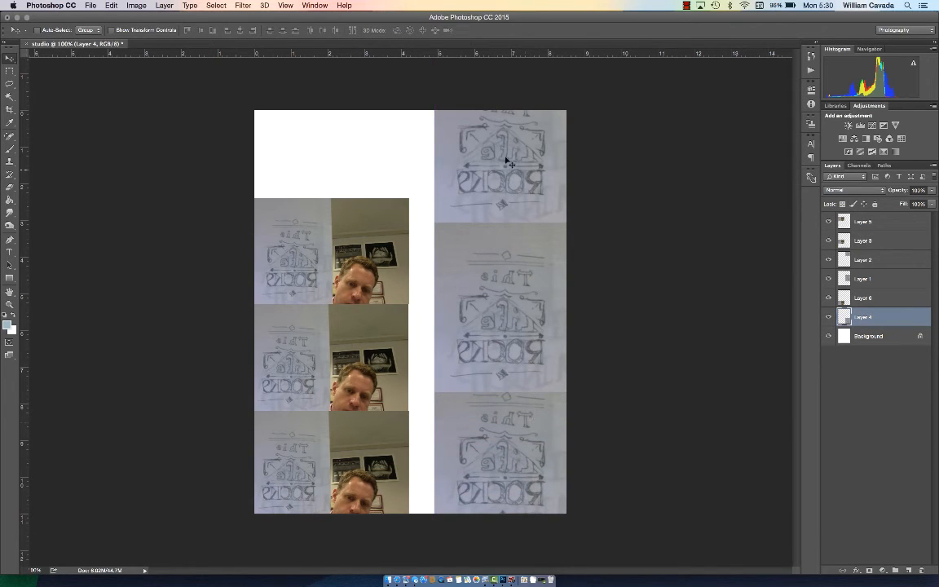
click(870, 259)
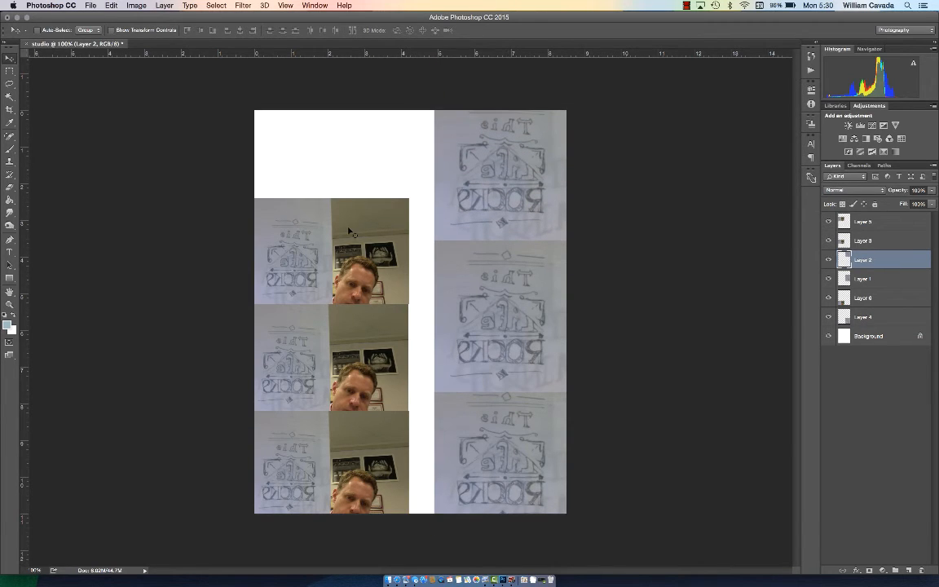
Free-transform the selected drawing photo larger over the blank top-left area and confirm.
key(cmd+t)
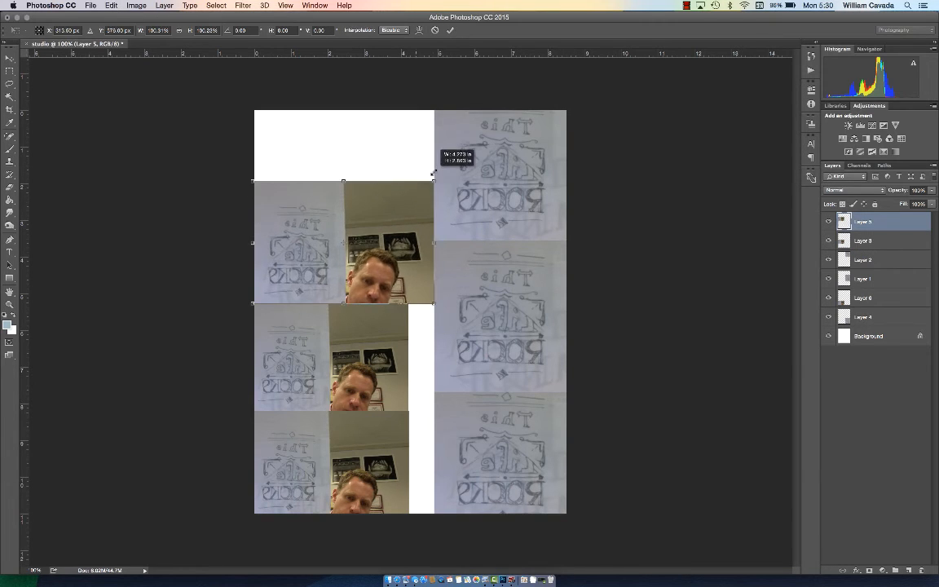
drag(432, 177, 563, 117)
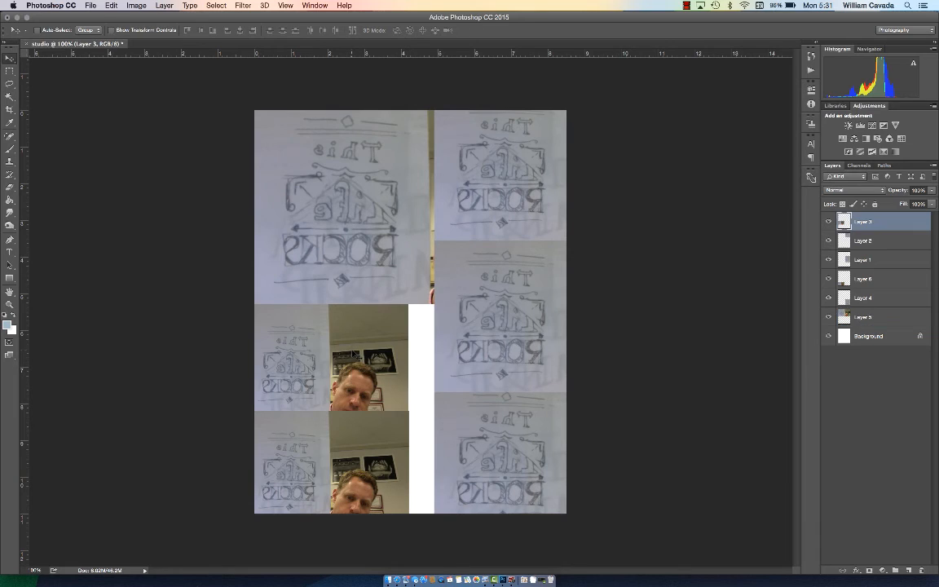
key(cmd+t)
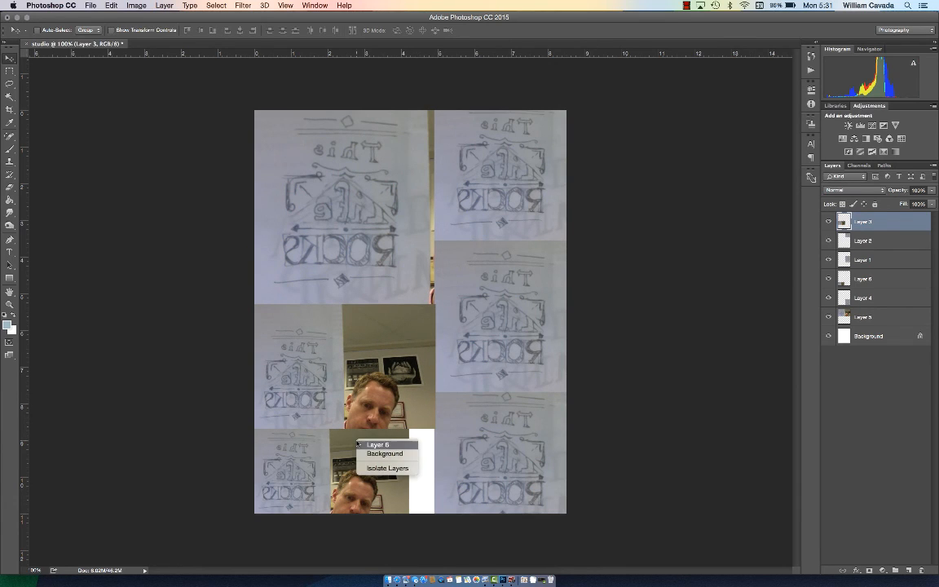
Nudge the Layer 6 face photo over the last white gap, then glance at the File menu.
click(378, 444)
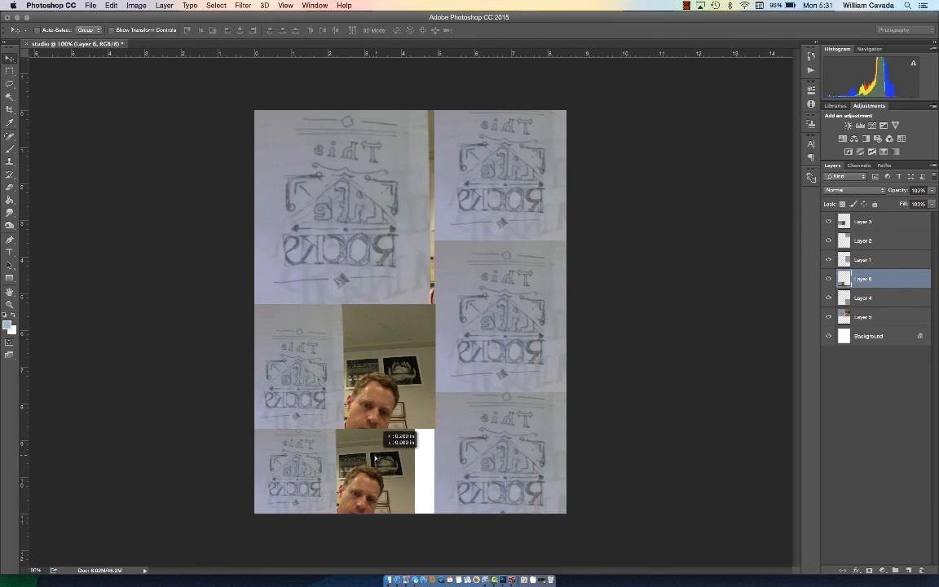
key(cmd+t)
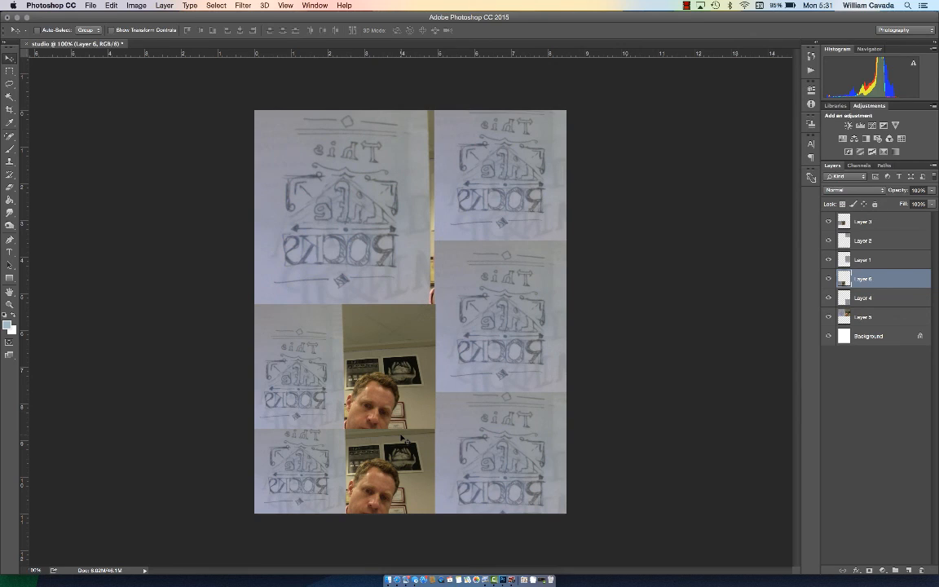
mouse_move(554, 235)
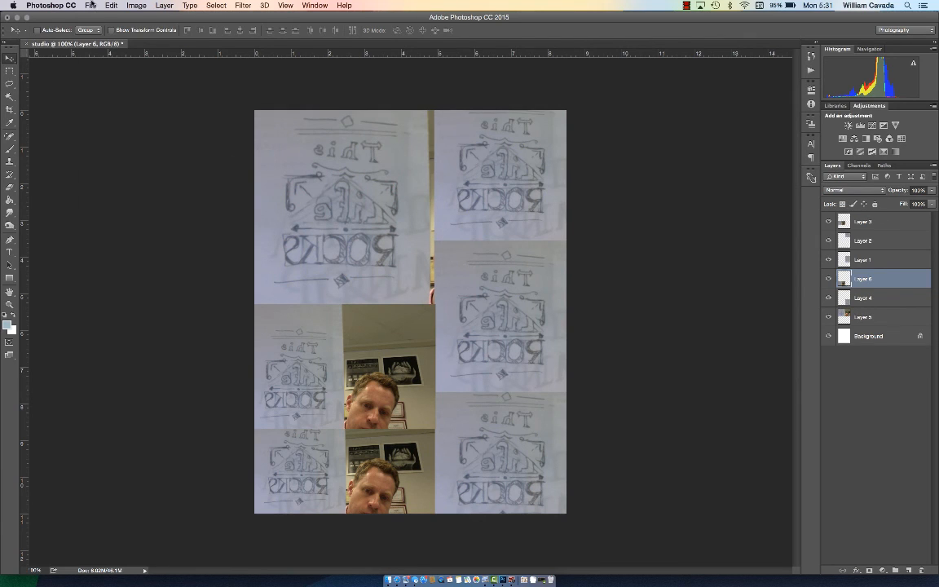
click(98, 6)
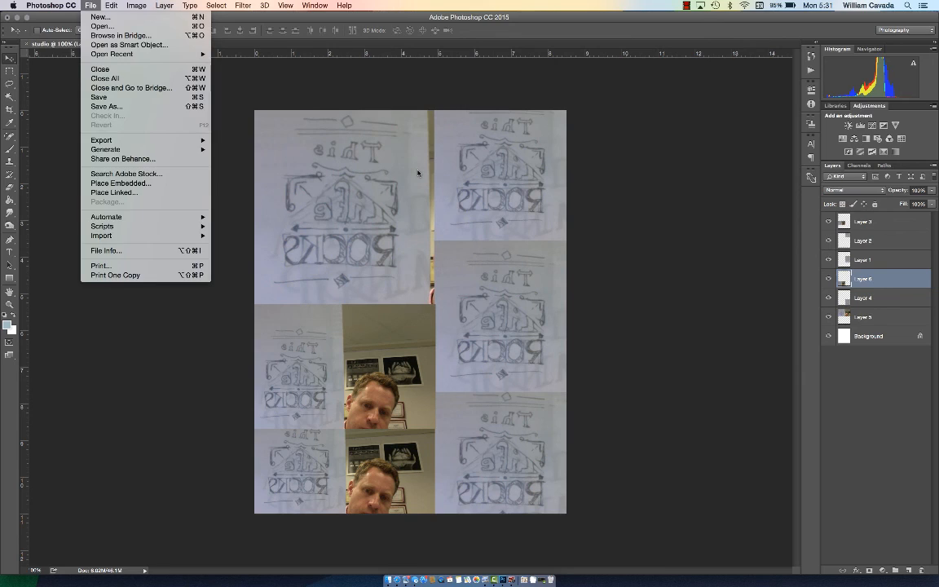
click(417, 173)
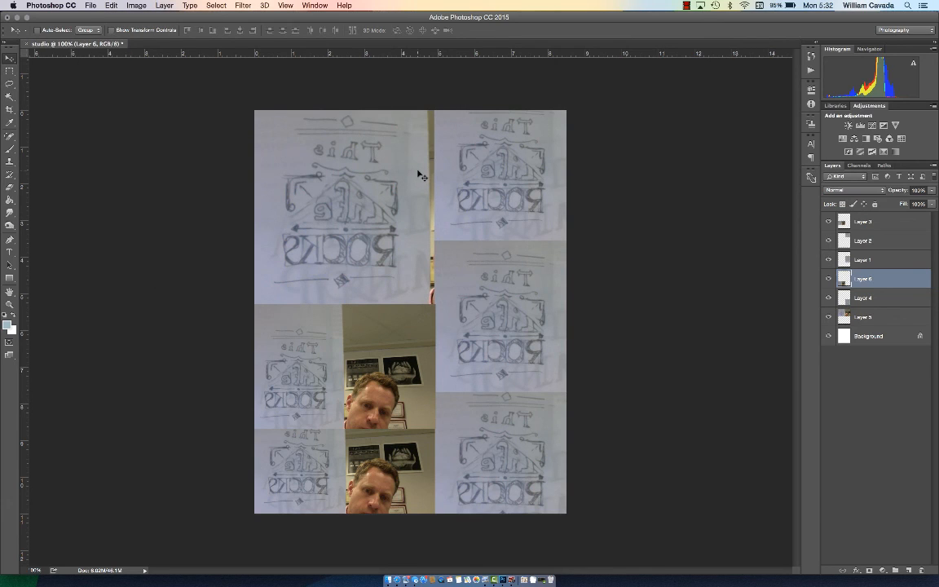